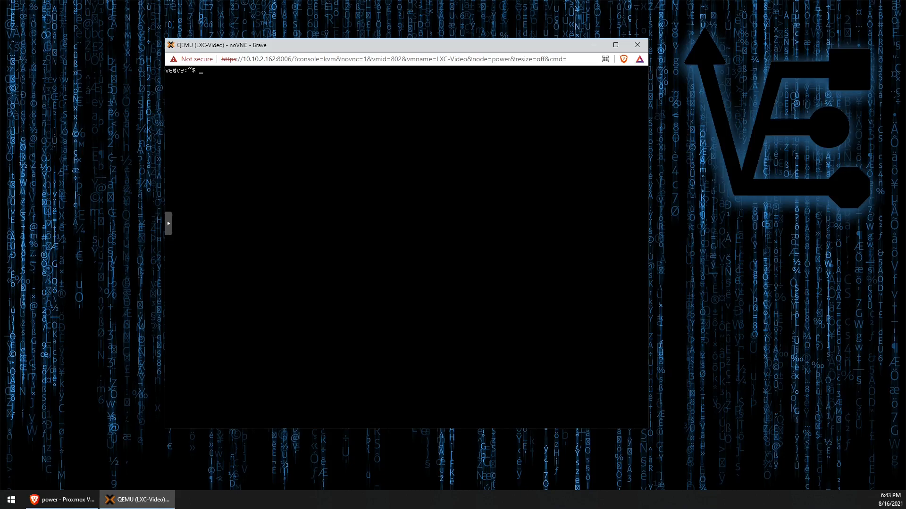
# Step: Refresh the host's package lists with 'sudo apt update'; all packages reported up to date
pyautogui.write('sudo apt')
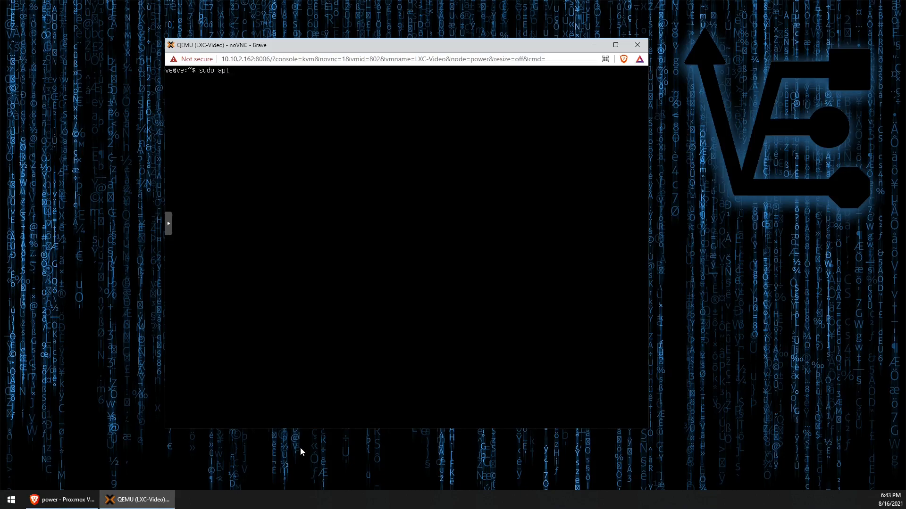
pyautogui.write('upda')
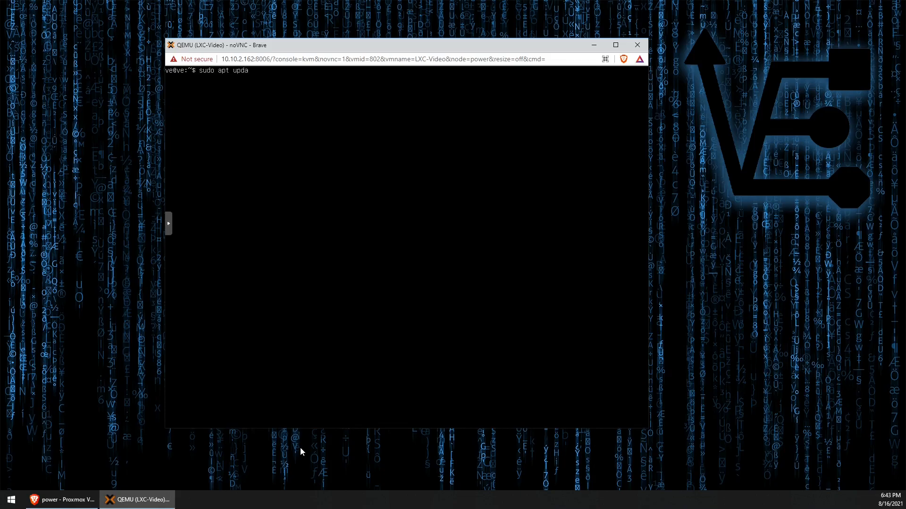
pyautogui.press('Return')
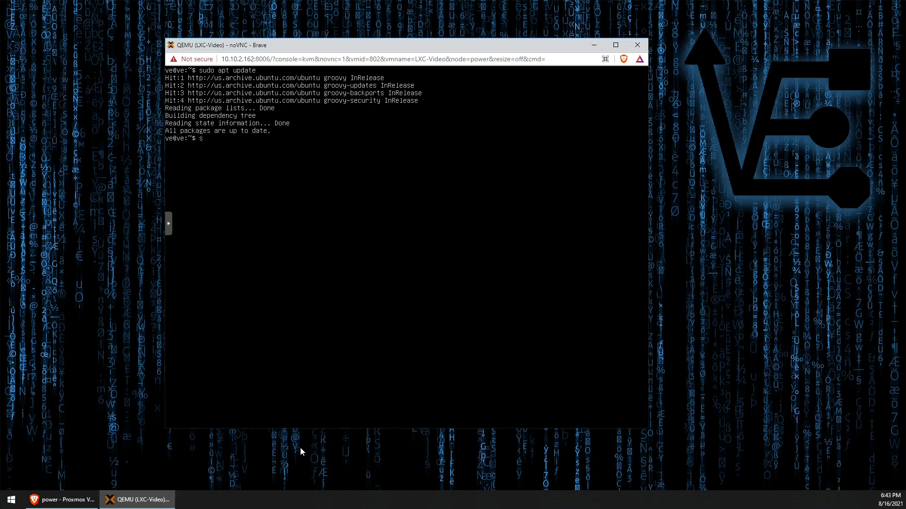
# Step: Install LXD with 'sudo apt install lxd' and run 'lxc list', showing an empty instance table
pyautogui.write('udo apt install lxd')
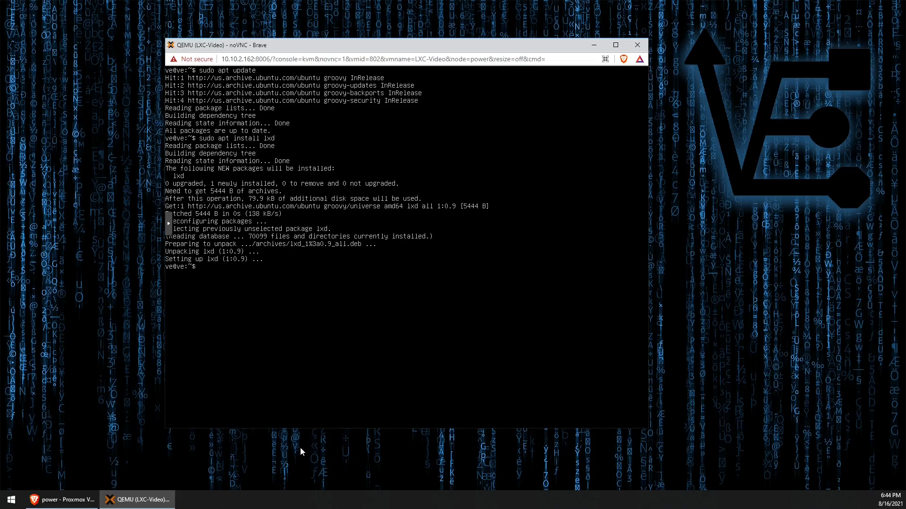
pyautogui.write('lxc li')
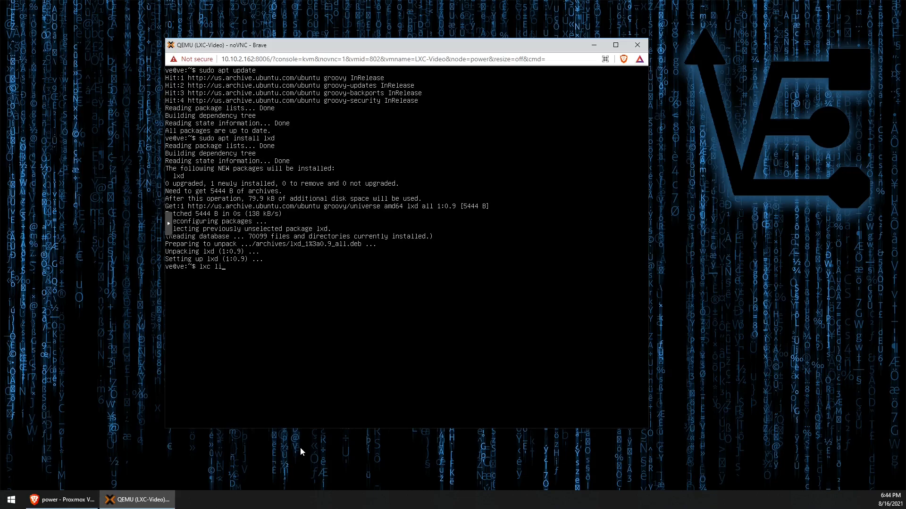
pyautogui.write('st')
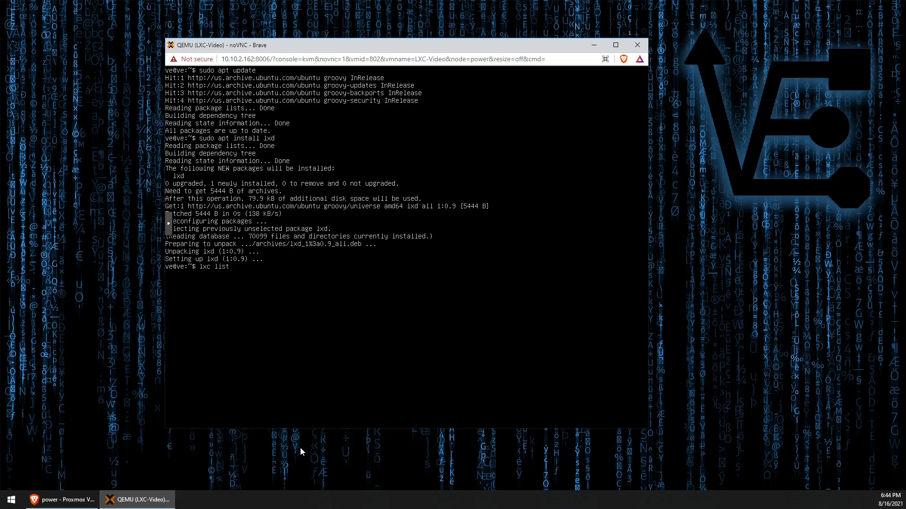
pyautogui.press('Return')
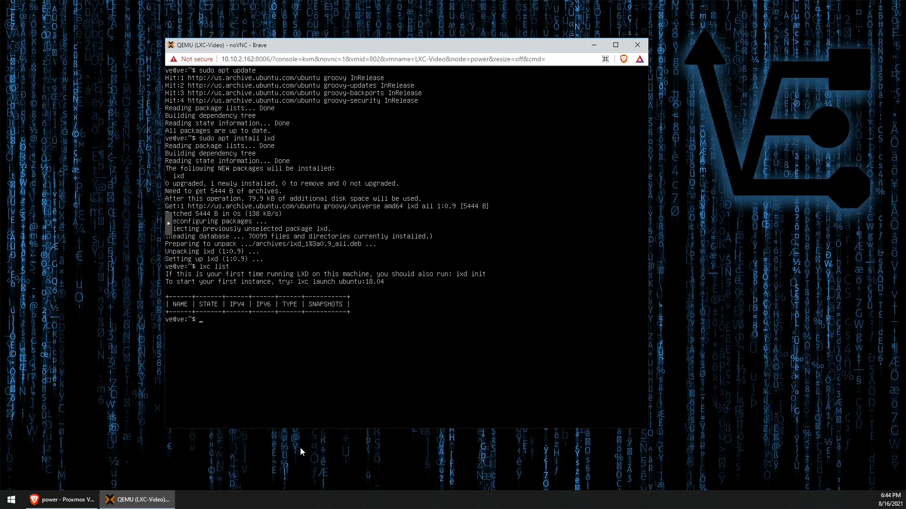
# Step: Start 'lxd init' and decline clustering
pyautogui.write('lxd')
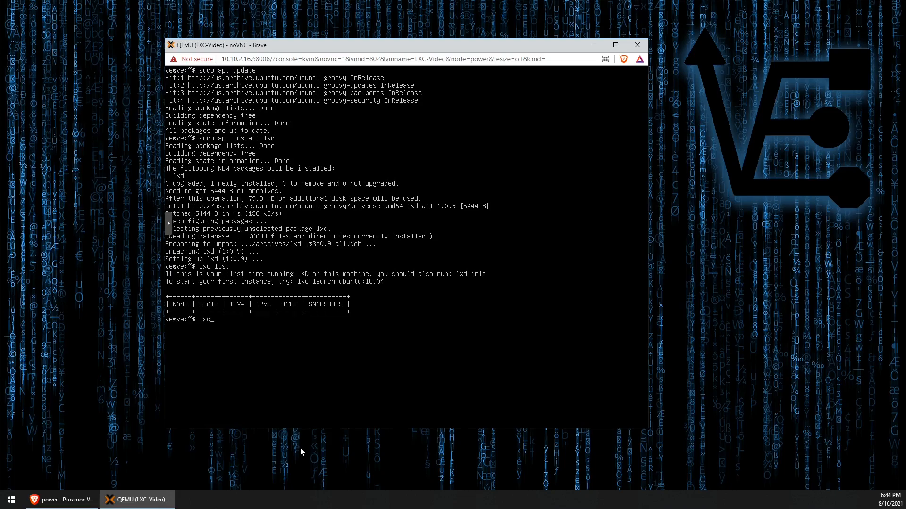
pyautogui.write('in')
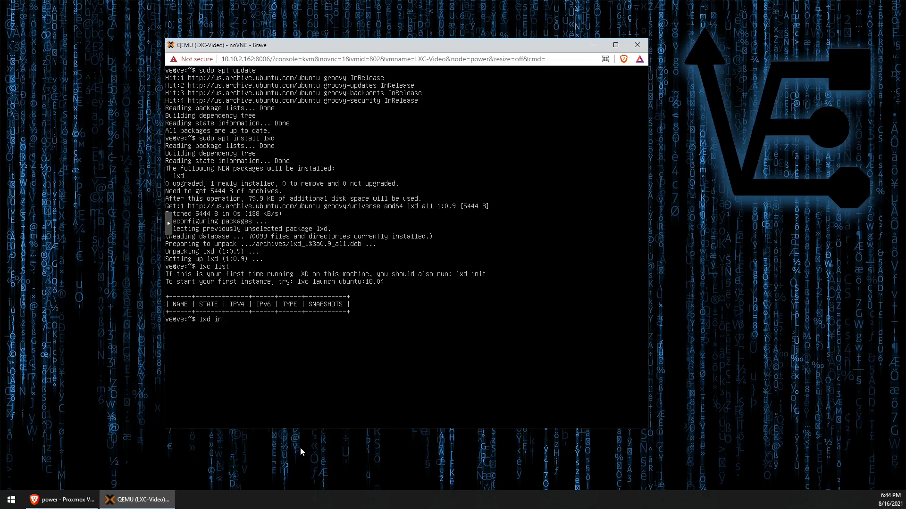
pyautogui.press('Return')
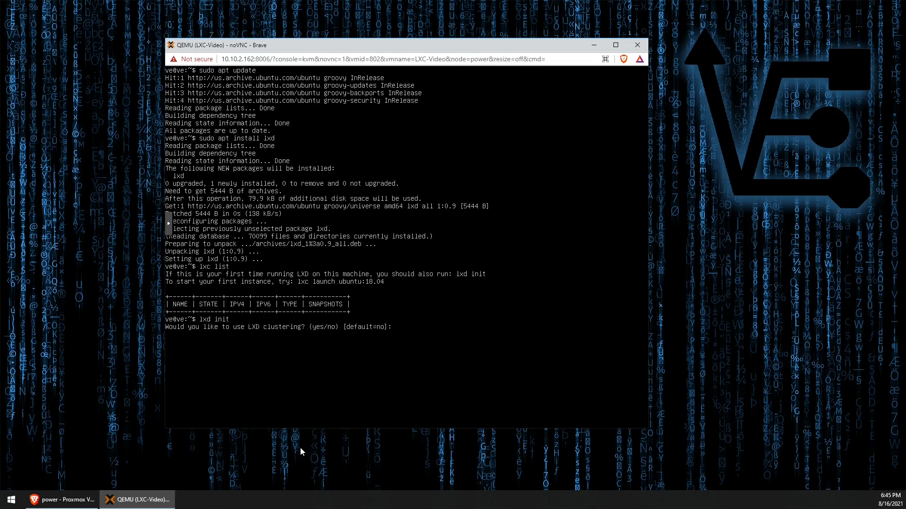
pyautogui.write('no')
pyautogui.write('yes')
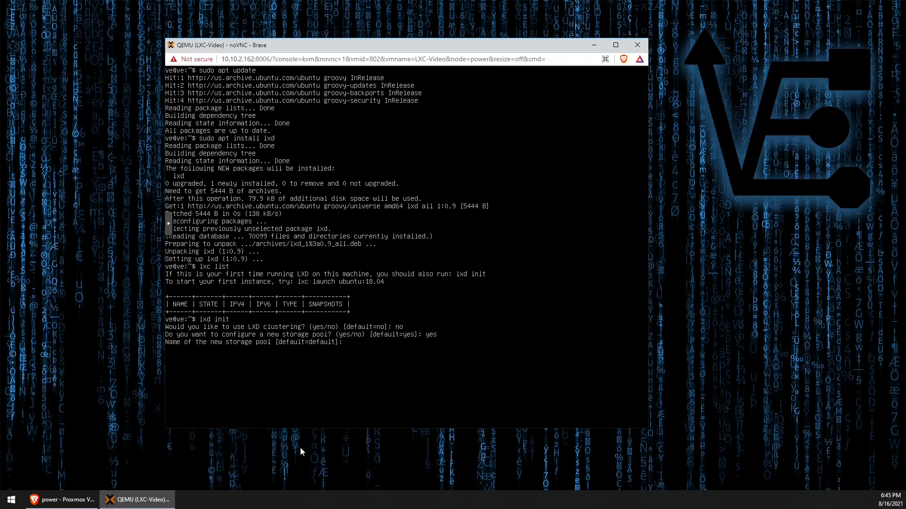
# Step: Create a new LVM storage pool named VE without an existing block device
pyautogui.write('VE')
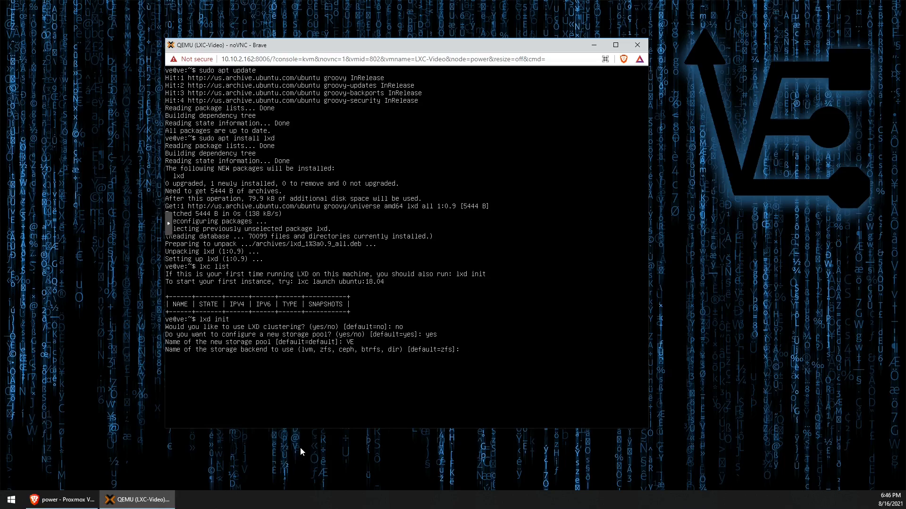
pyautogui.write('lv')
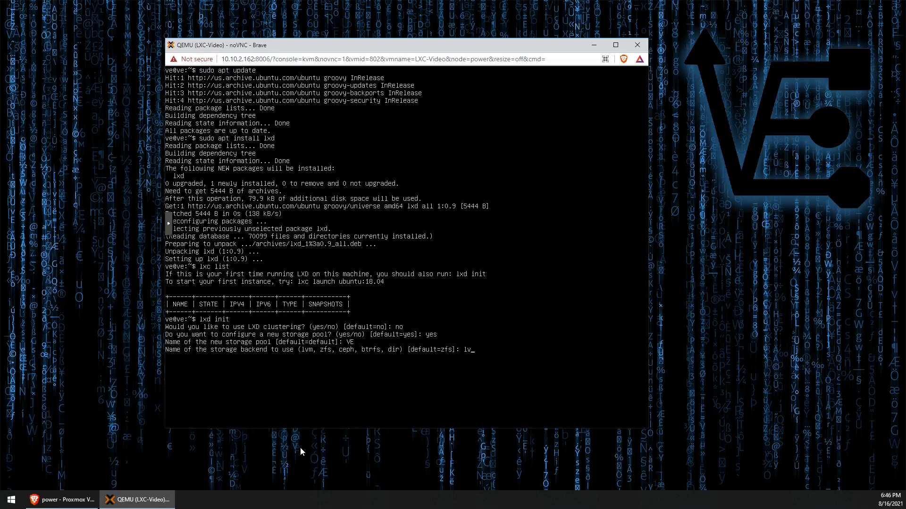
pyautogui.write('m')
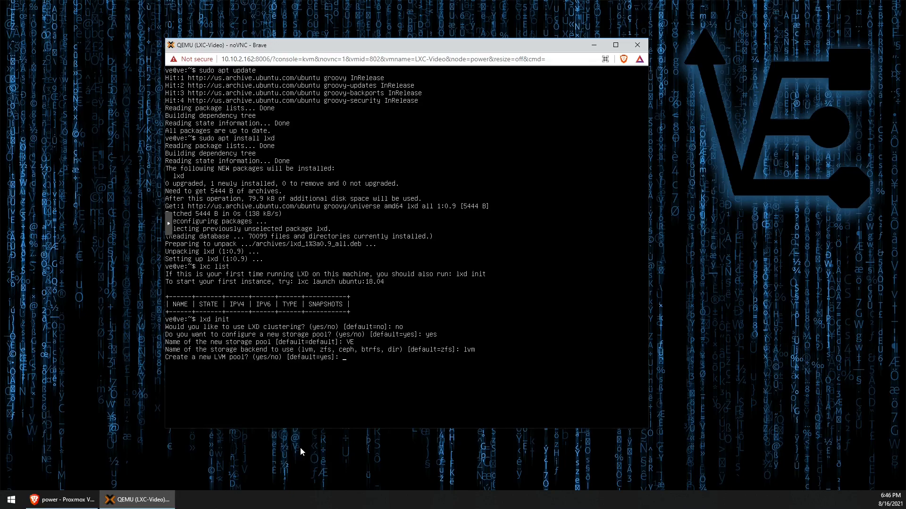
pyautogui.write('yes')
pyautogui.write('no')
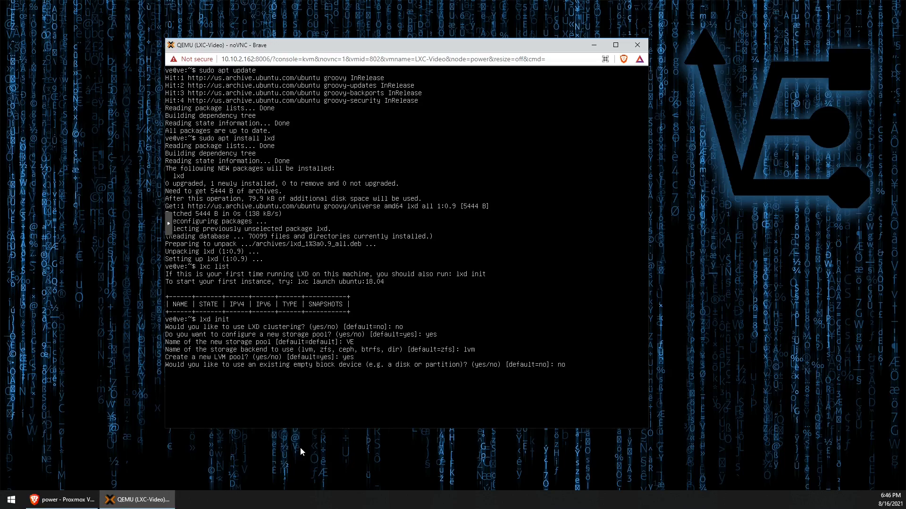
pyautogui.press('Return')
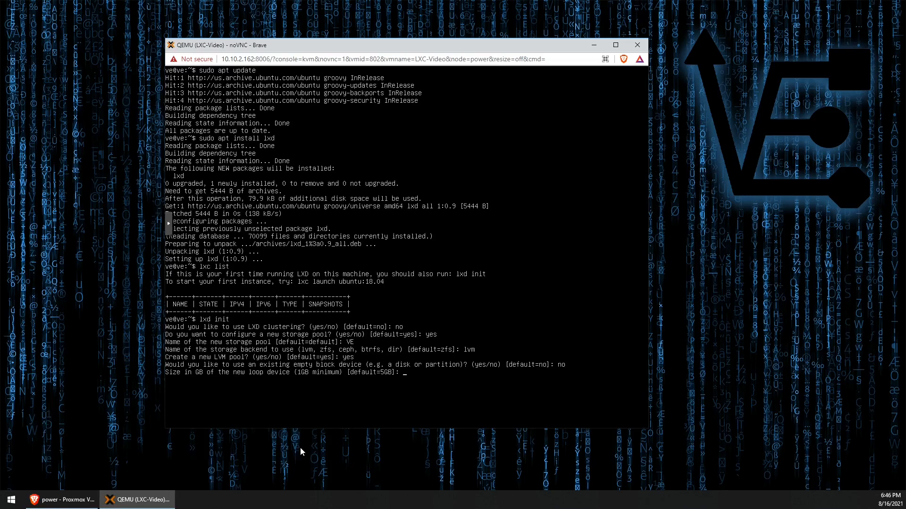
# Step: Enter loop size 5gb, then correct the rejected value to 5GB
pyautogui.write('5gb')
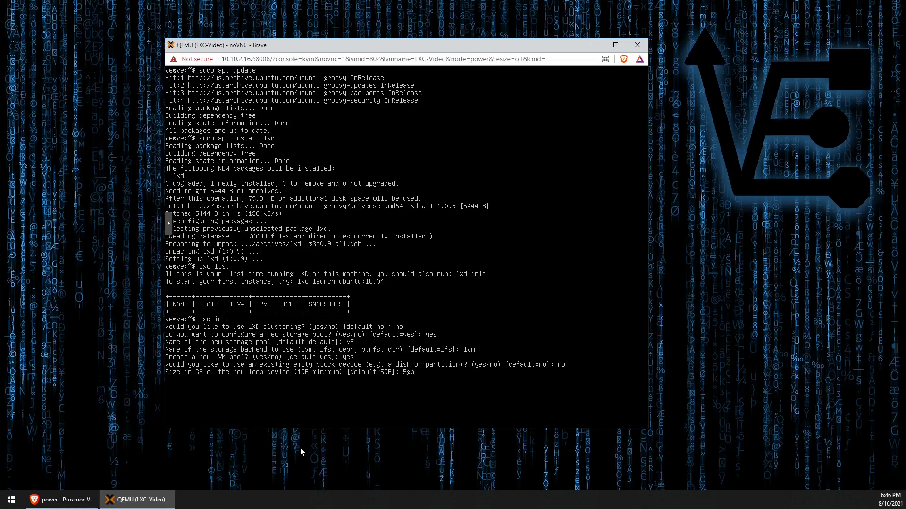
pyautogui.press('Return')
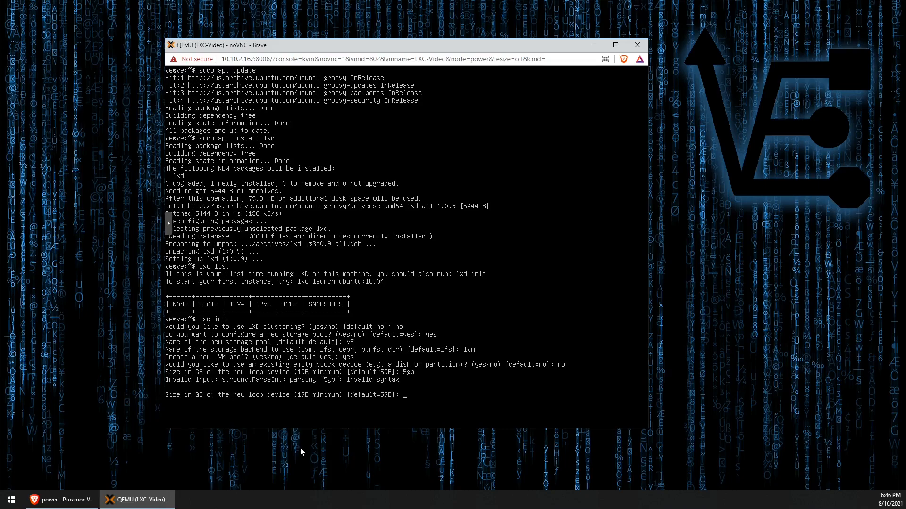
pyautogui.write('5')
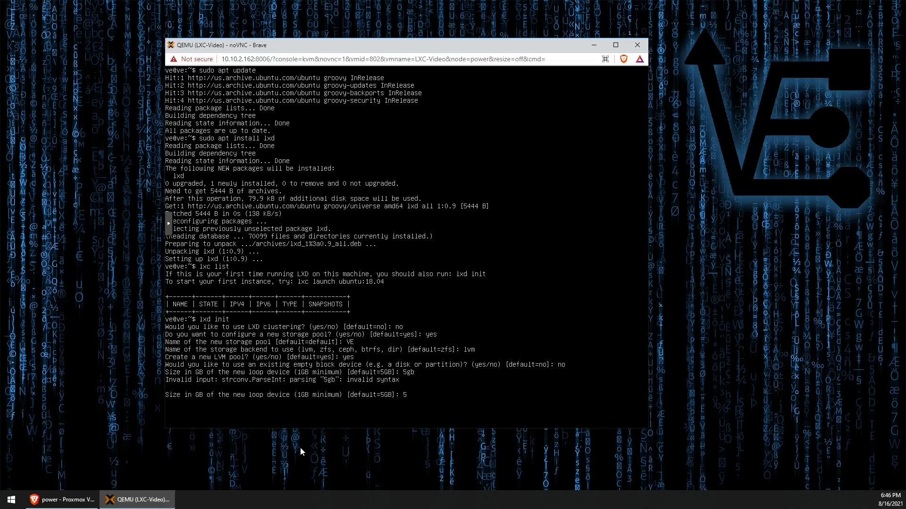
pyautogui.write('GB')
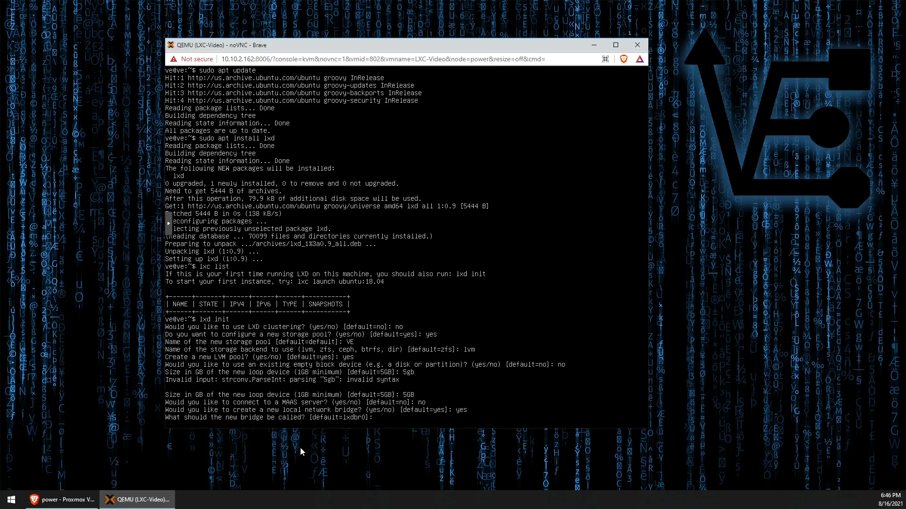
# Step: Request a new network bridge and name it lxdbr0 to finish LXD initialisation
pyautogui.press('Return')
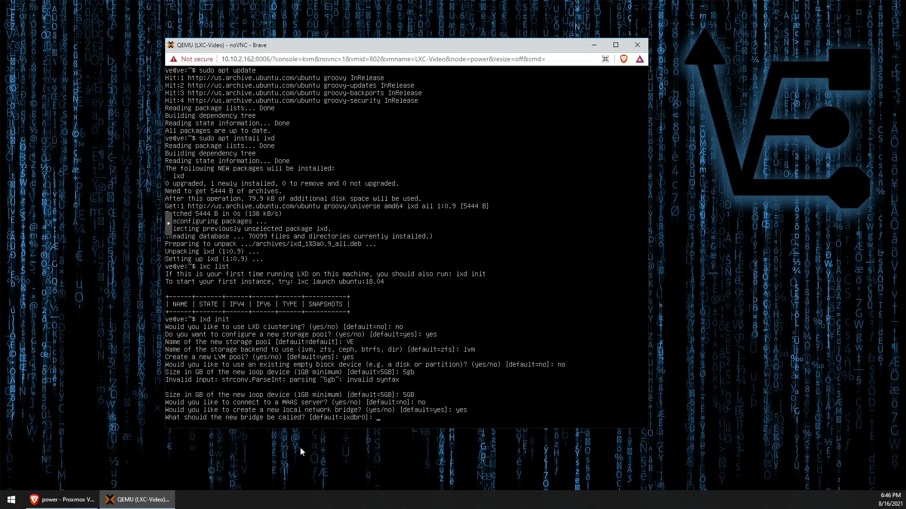
pyautogui.write('lxdbr0')
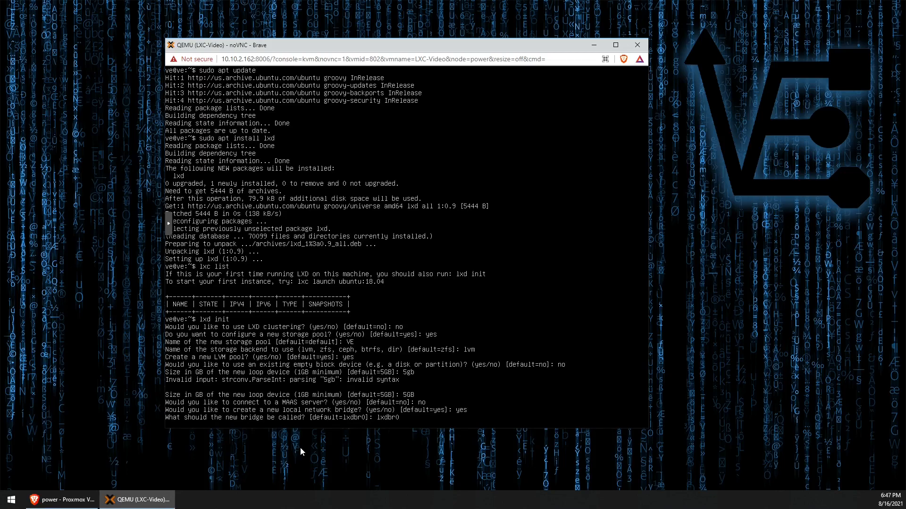
pyautogui.press('Return')
pyautogui.write('auto')
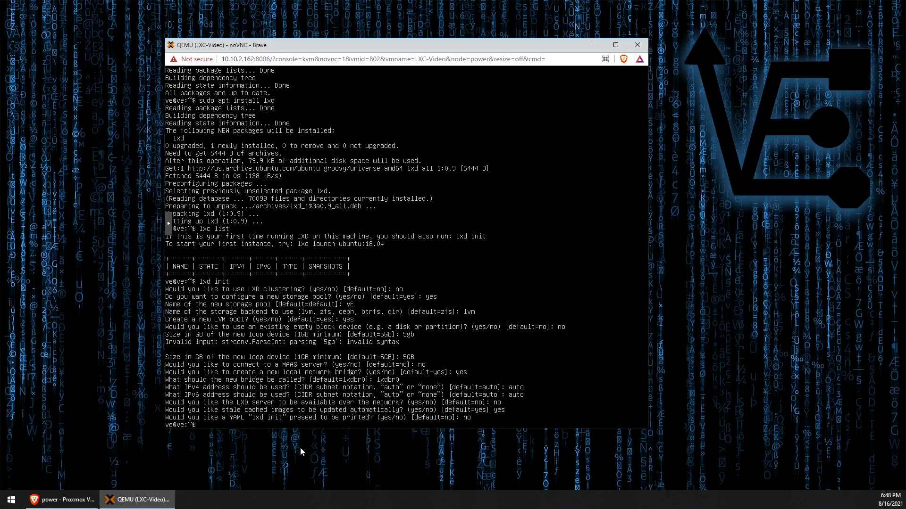
# Step: List all available remote images with 'lxc image list images:' and scroll to the end
pyautogui.write('lcd')
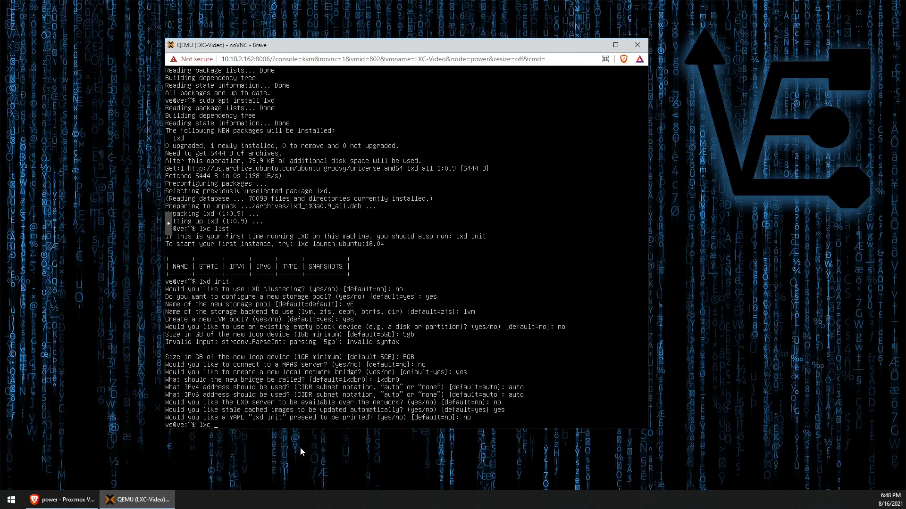
pyautogui.write('ima')
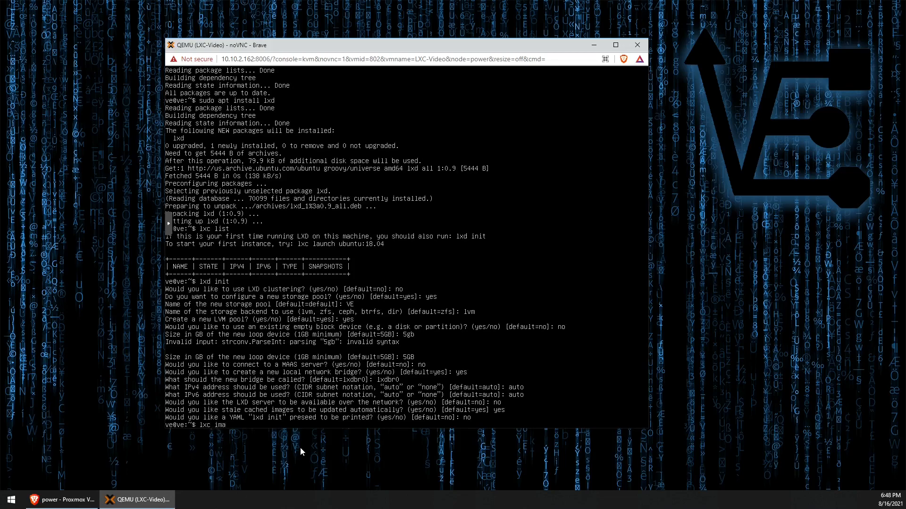
pyautogui.write('ge')
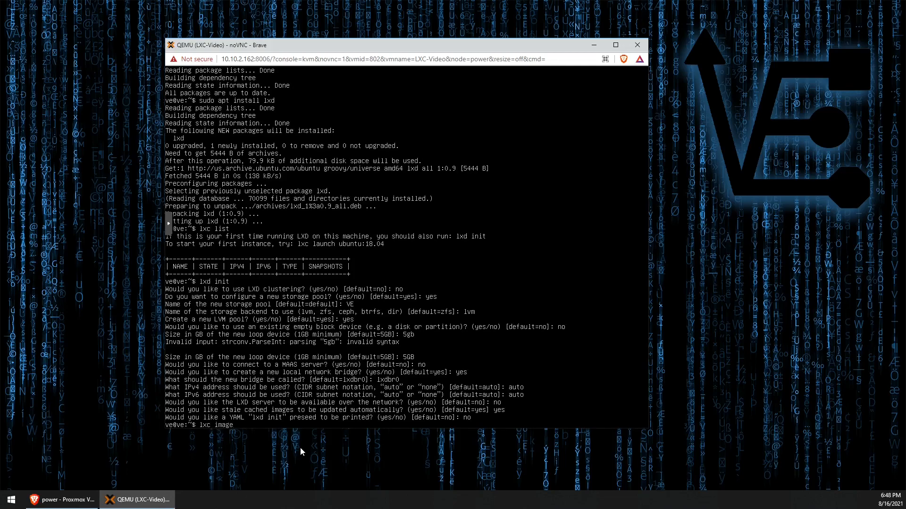
pyautogui.write('list')
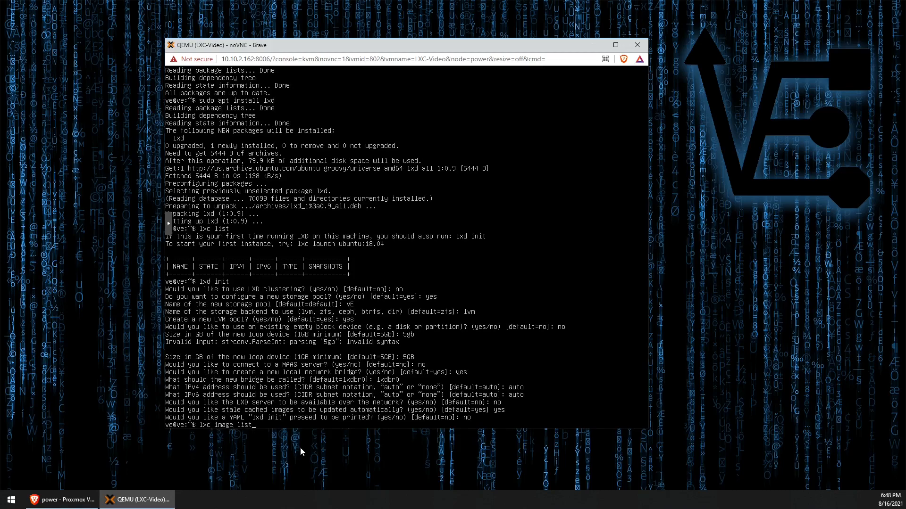
pyautogui.write('images')
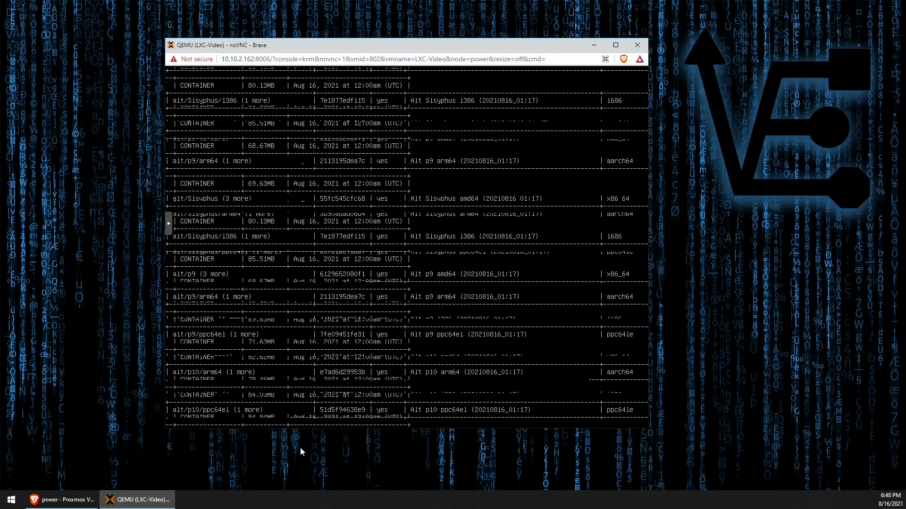
pyautogui.scroll(-3)
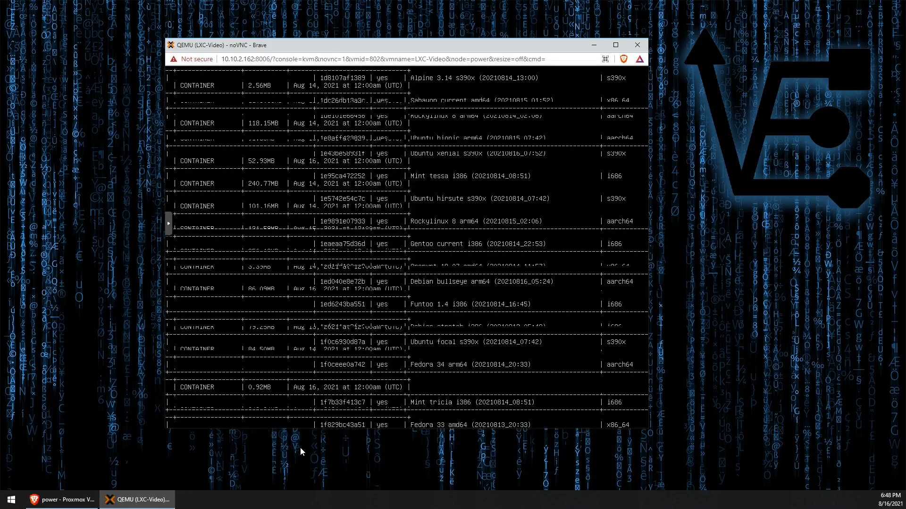
pyautogui.scroll(-3)
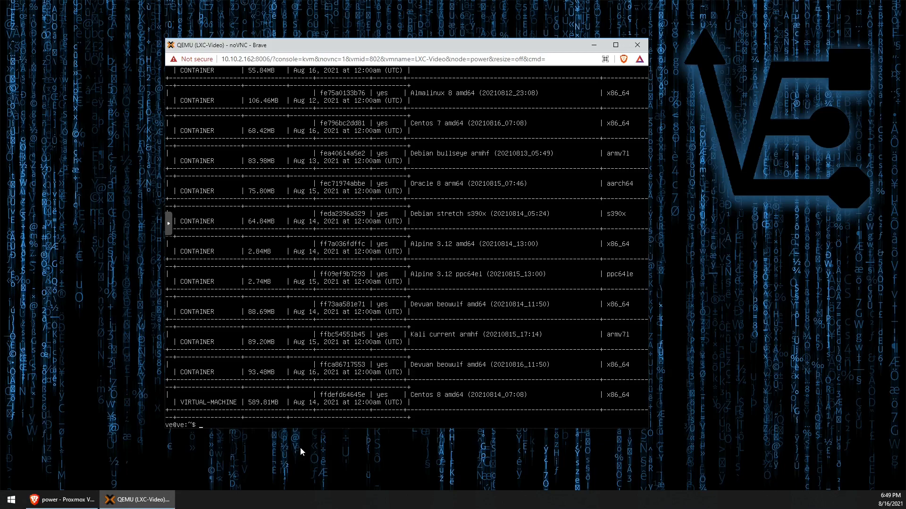
# Step: Filter the remote image list to Ubuntu releases with 'lxc image list images: | grep -i ubuntu'
pyautogui.write('lxc image list images: |')
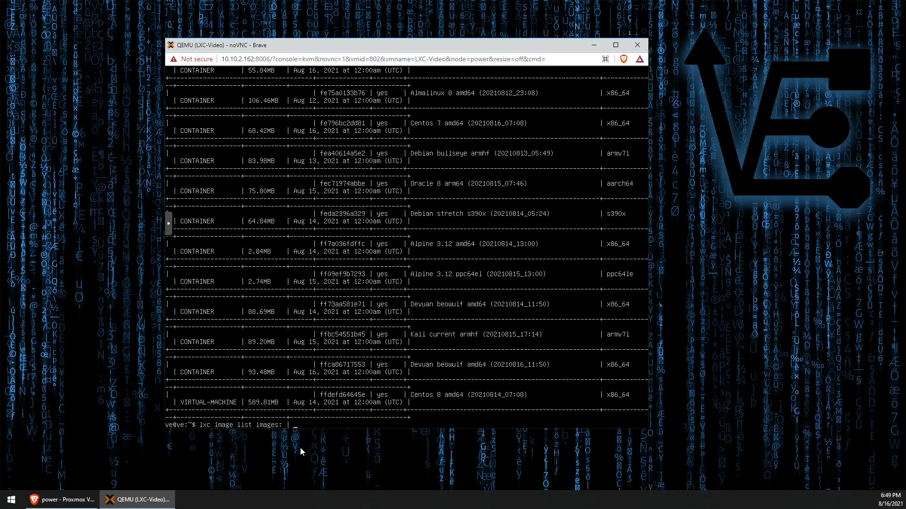
pyautogui.write('gre')
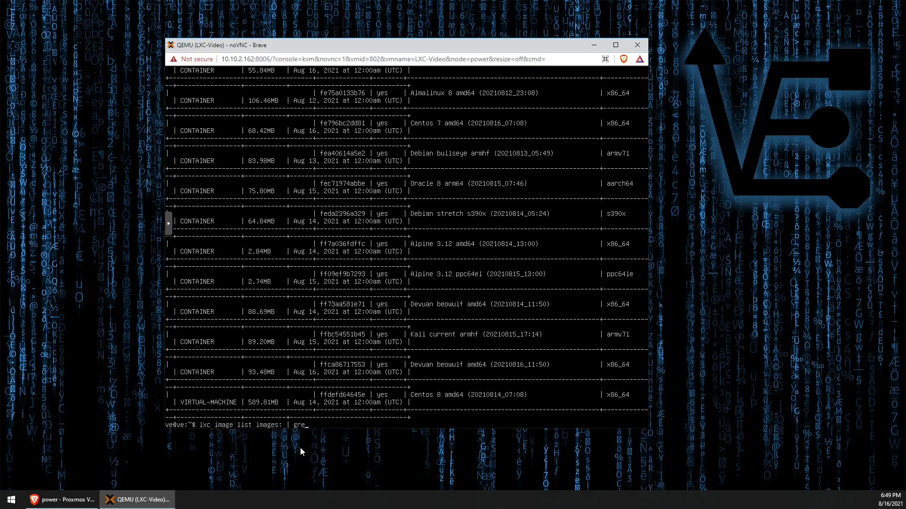
pyautogui.write('p')
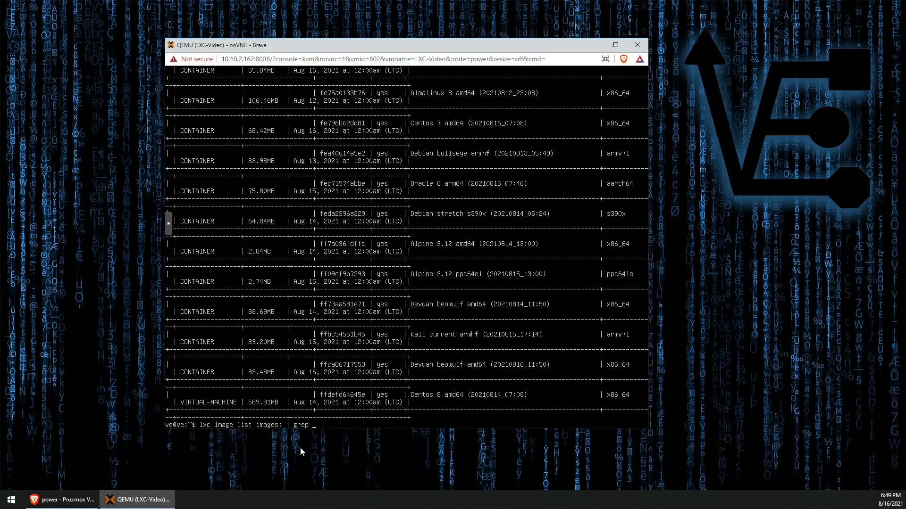
pyautogui.write('-i')
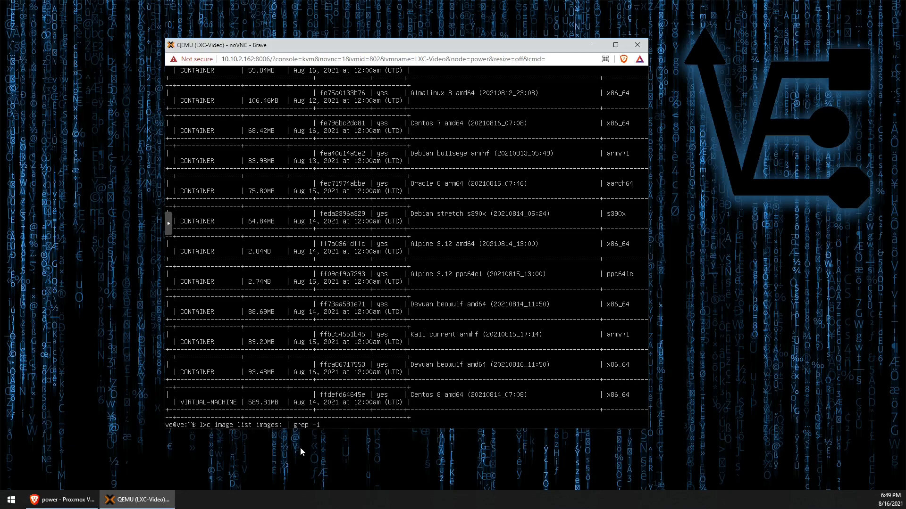
pyautogui.write('ubun')
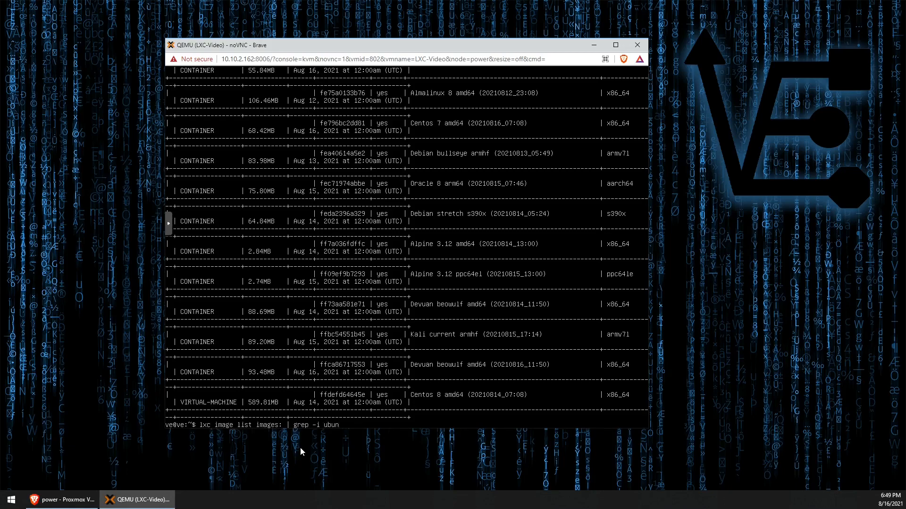
pyautogui.write('tu')
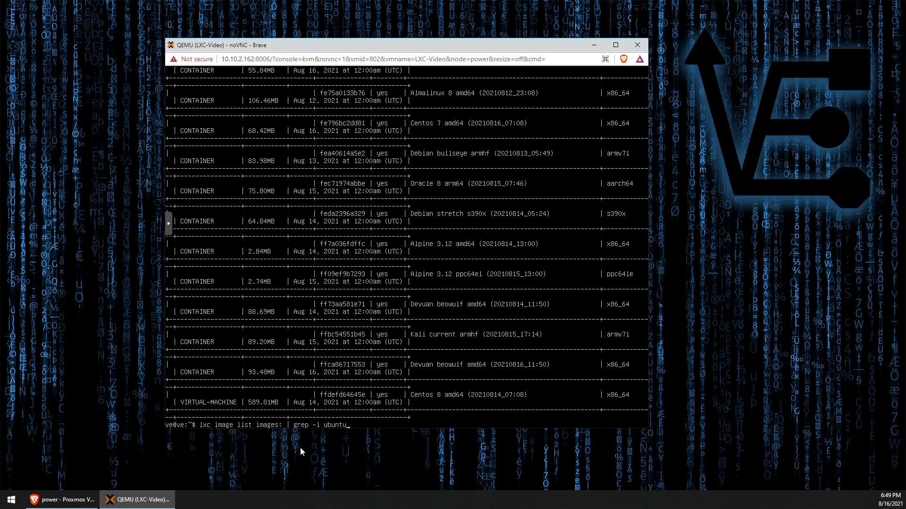
pyautogui.press('Return')
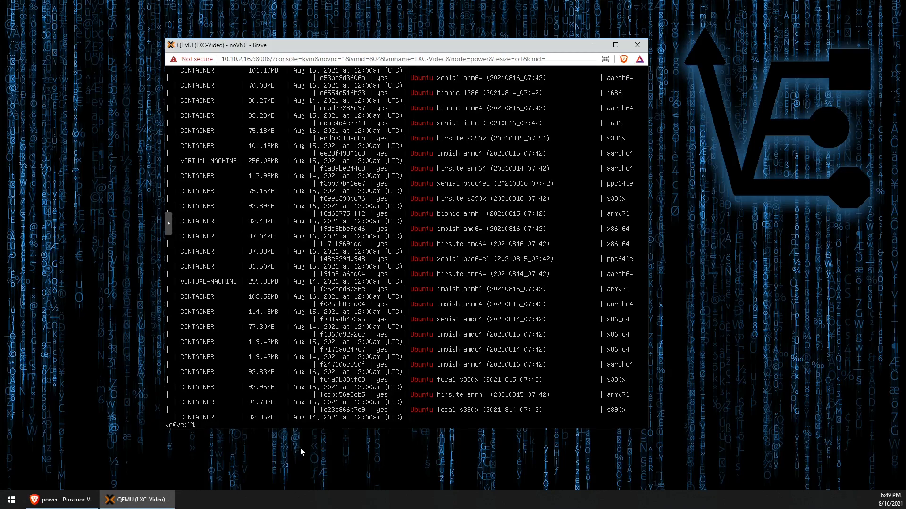
# Step: Launch container 'test' from images:ubuntu/focal/amd64 and list it running with its IP
pyautogui.write('lxc')
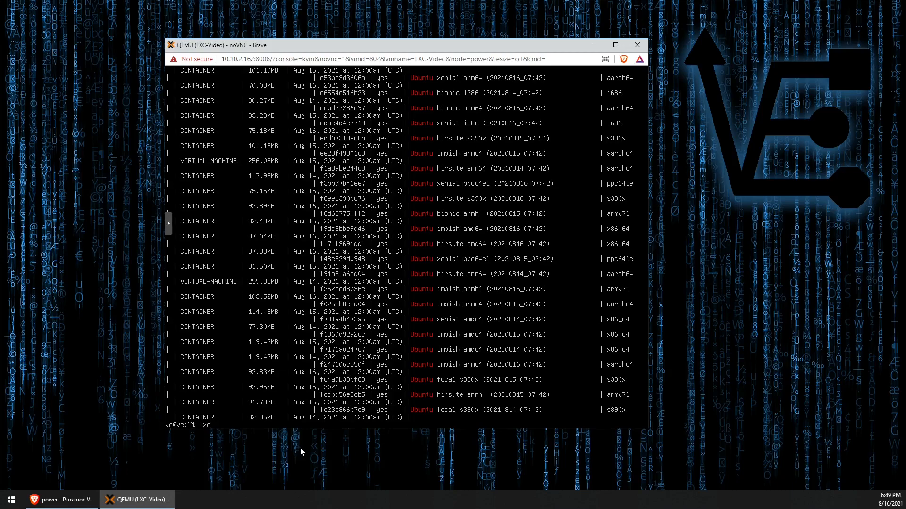
pyautogui.write('launch')
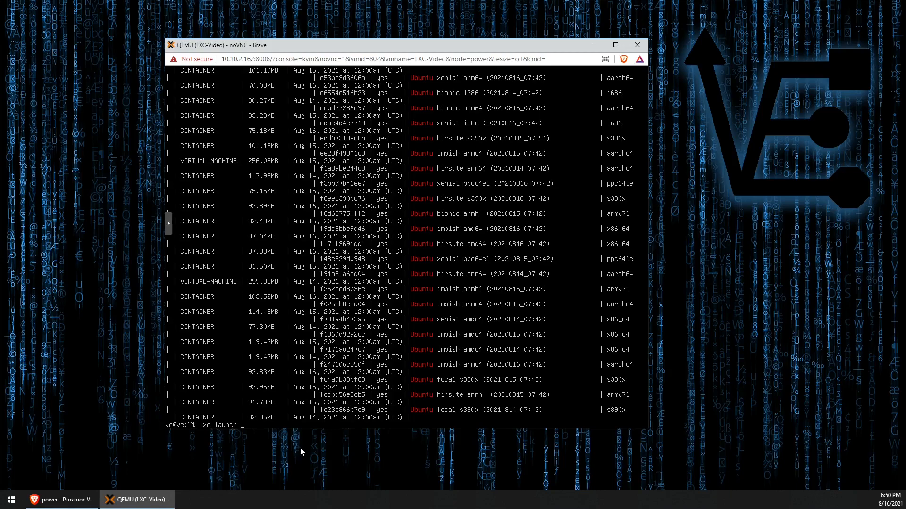
pyautogui.write('images:')
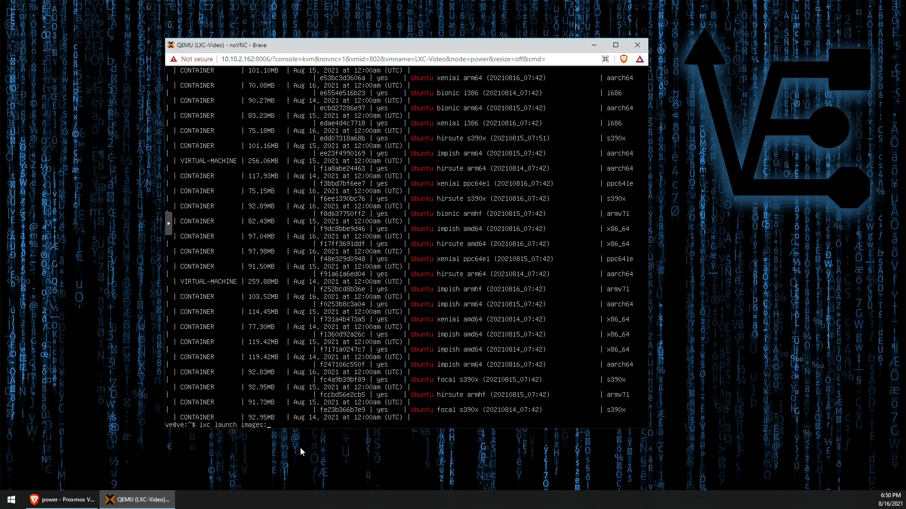
pyautogui.write('ubuntu')
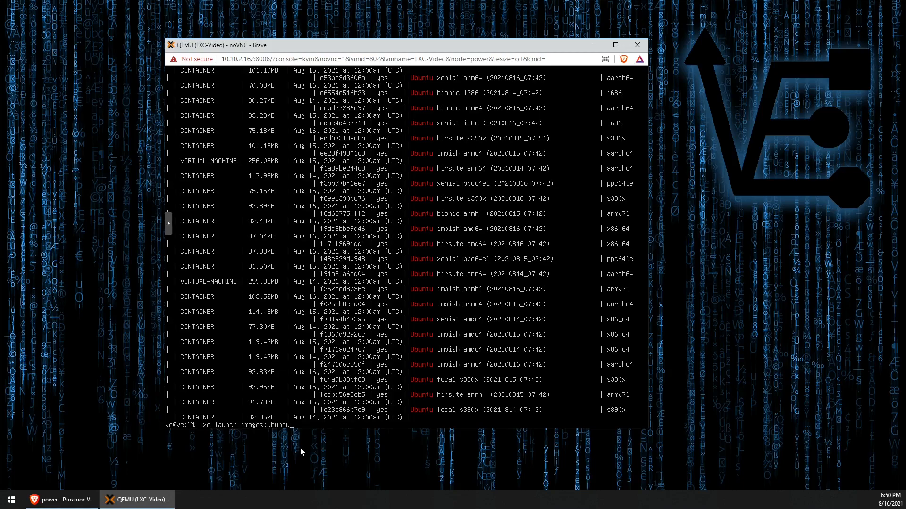
pyautogui.write('/')
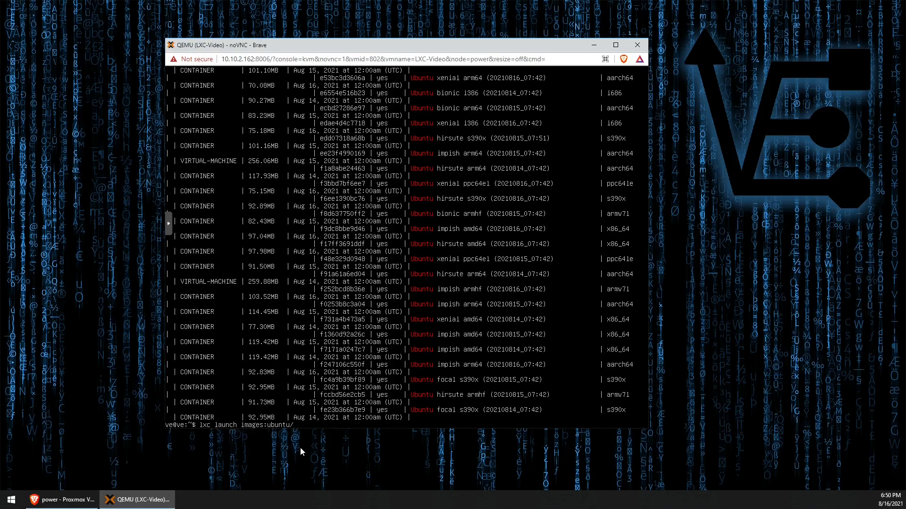
pyautogui.write('focal/')
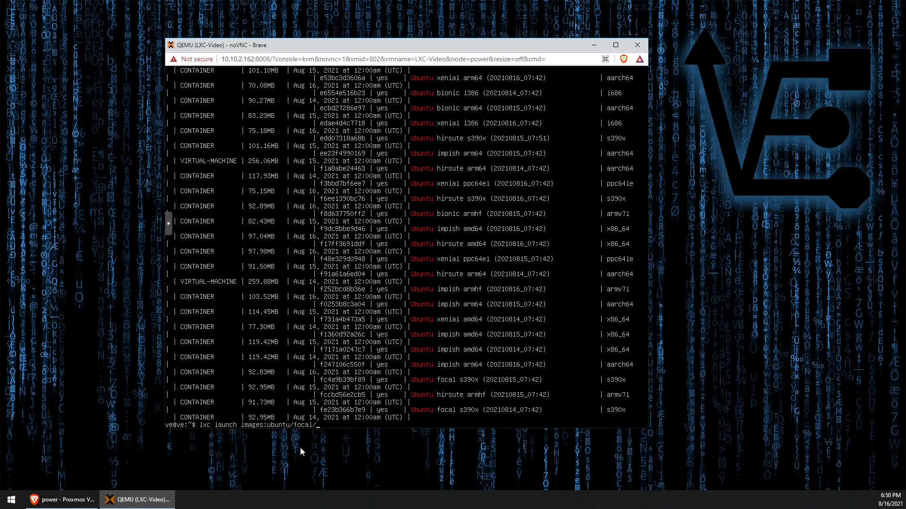
pyautogui.write('amd')
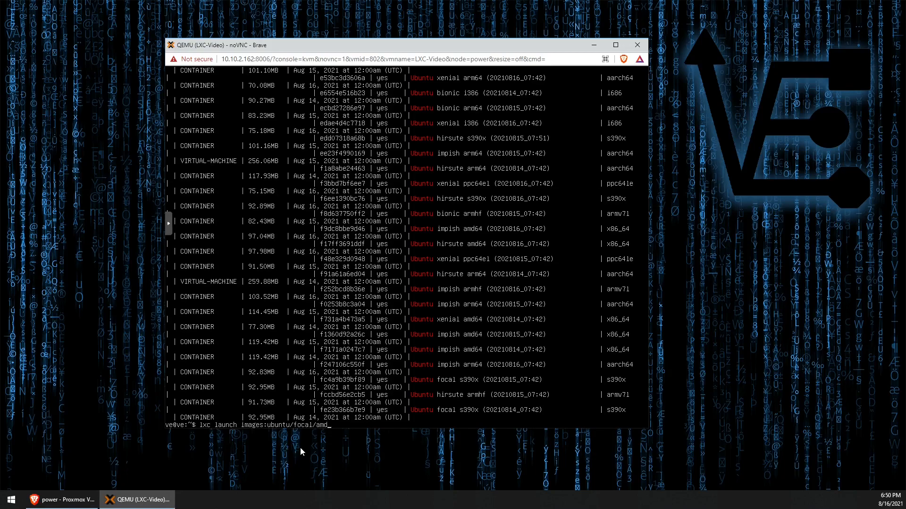
pyautogui.write('64')
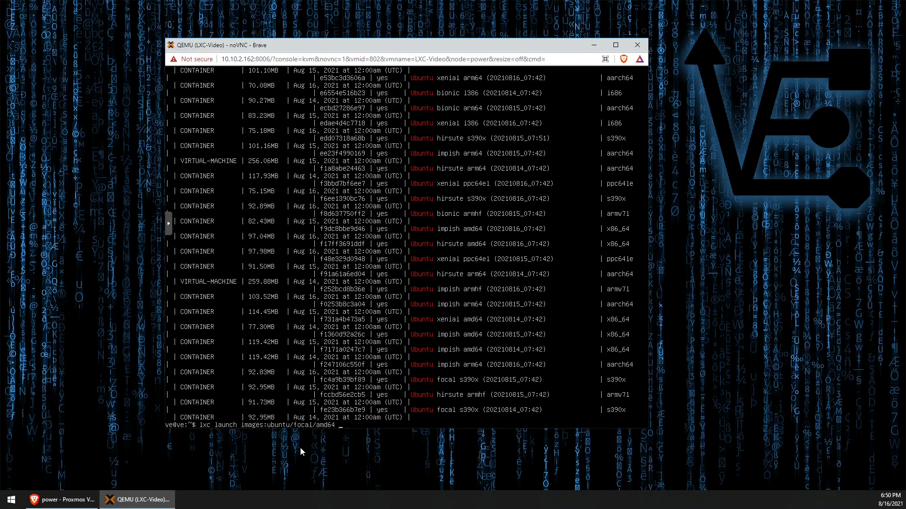
pyautogui.write('test')
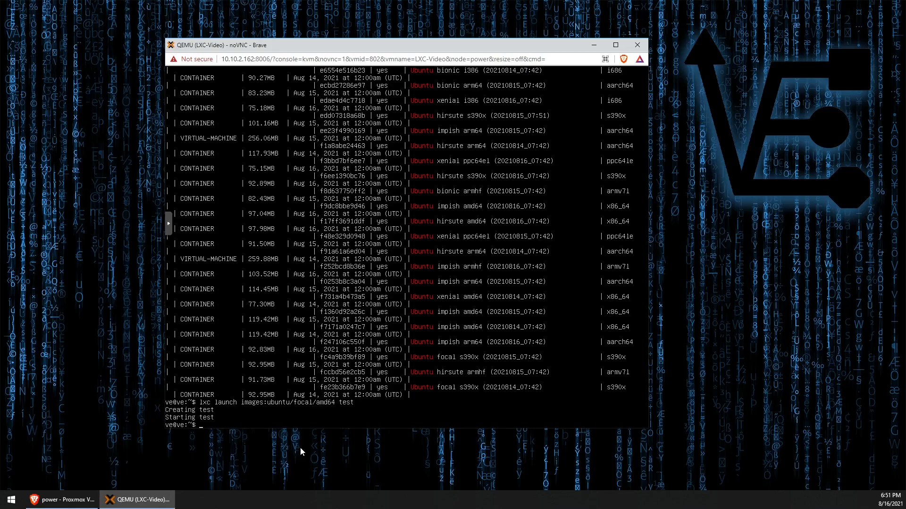
pyautogui.write('lxc list')
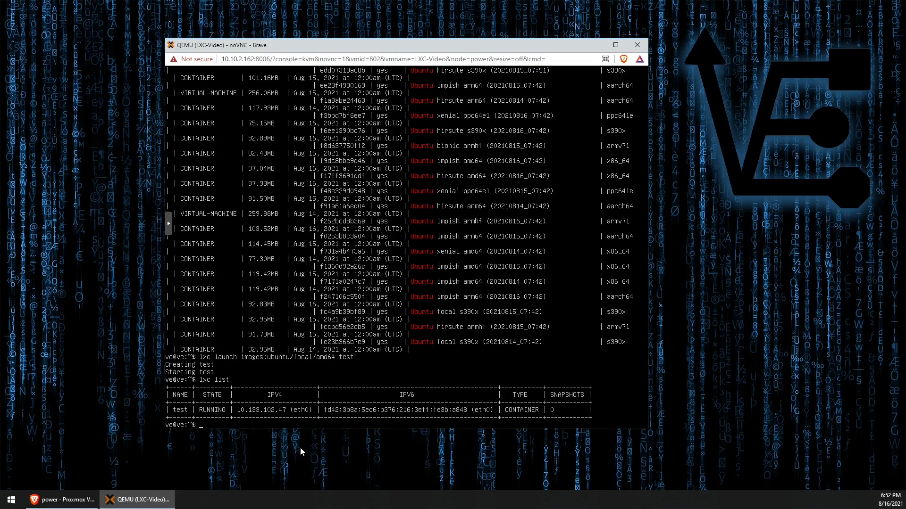
# Step: Open a root shell inside the test container with 'lxc exec test sh'
pyautogui.write('lxc')
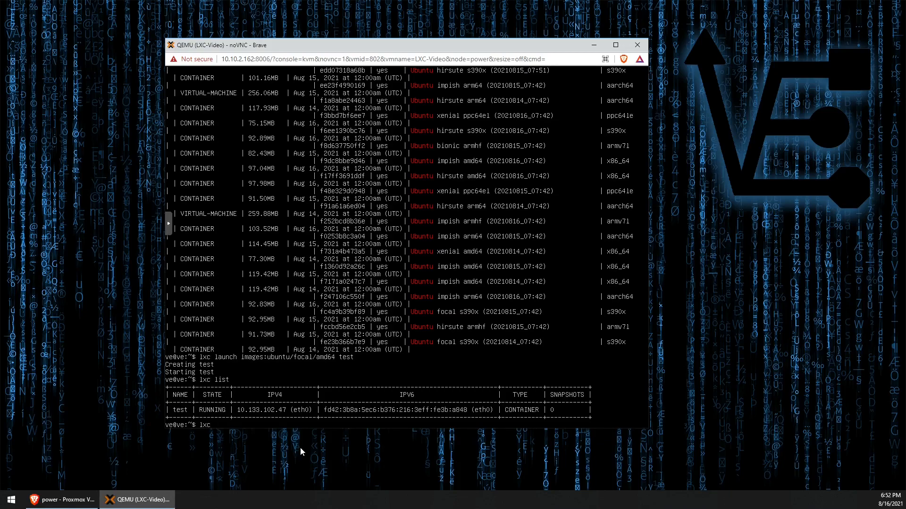
pyautogui.write('exec')
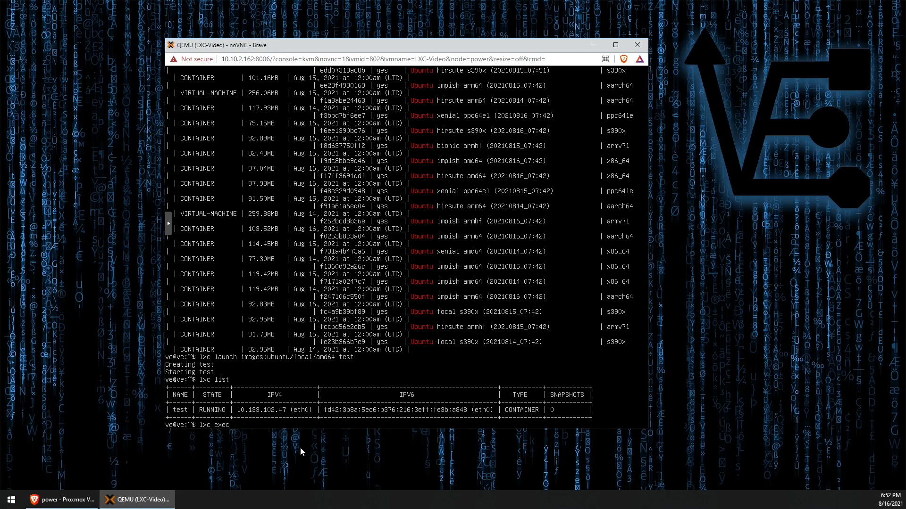
pyautogui.write('test')
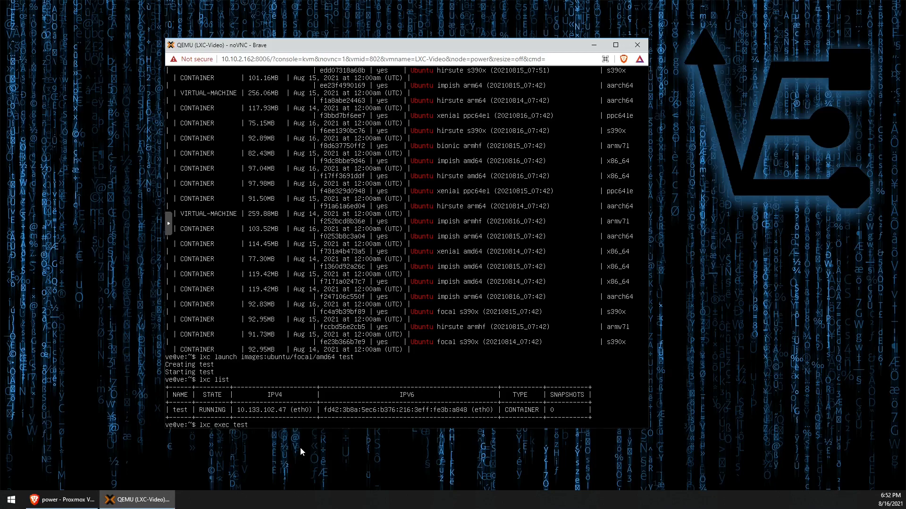
pyautogui.write('sh')
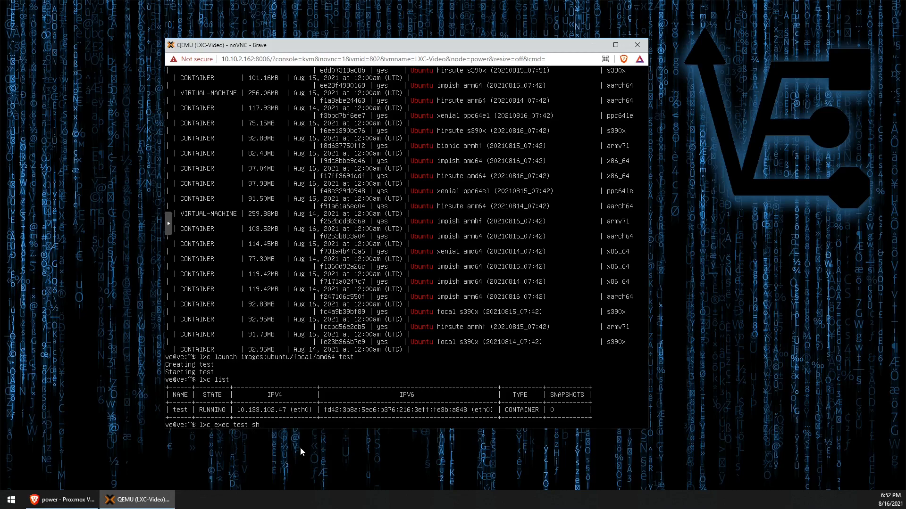
pyautogui.press('Return')
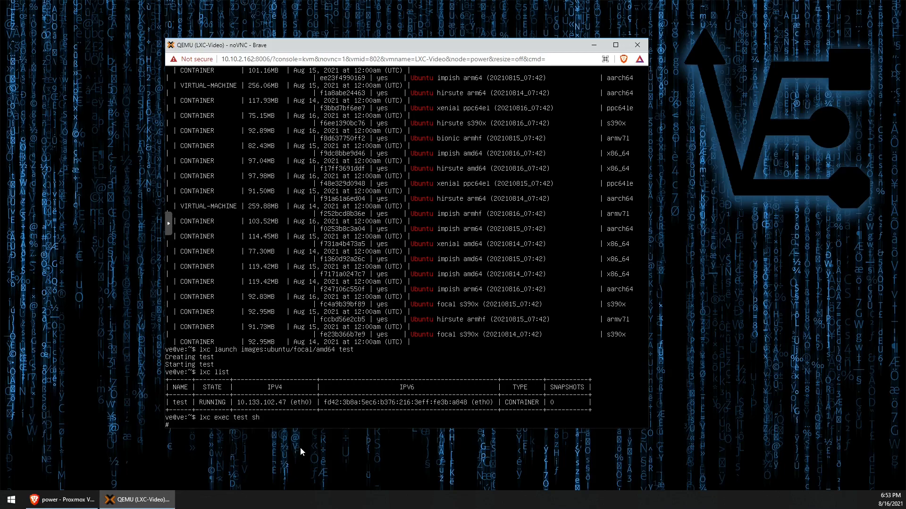
# Step: Run apt update and apt upgrade inside the container, upgrading its two language packs
pyautogui.write('sudi')
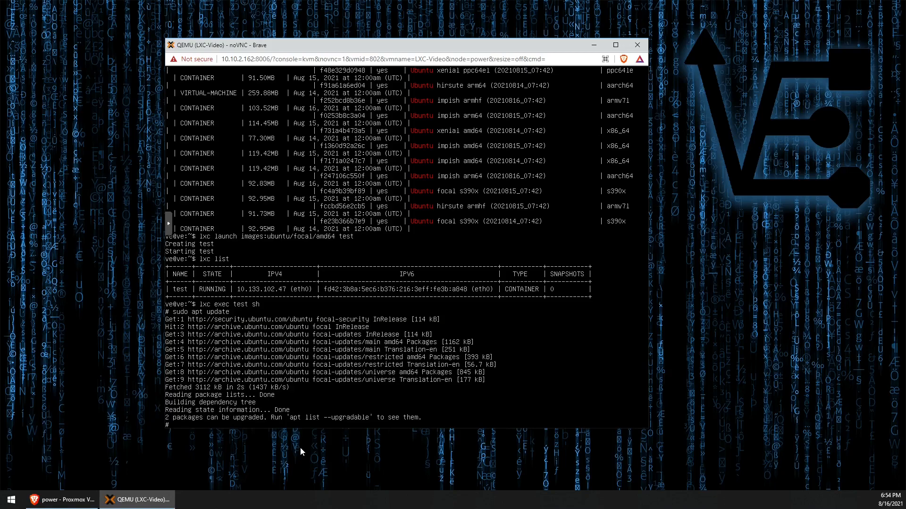
pyautogui.write('apt upgrad')
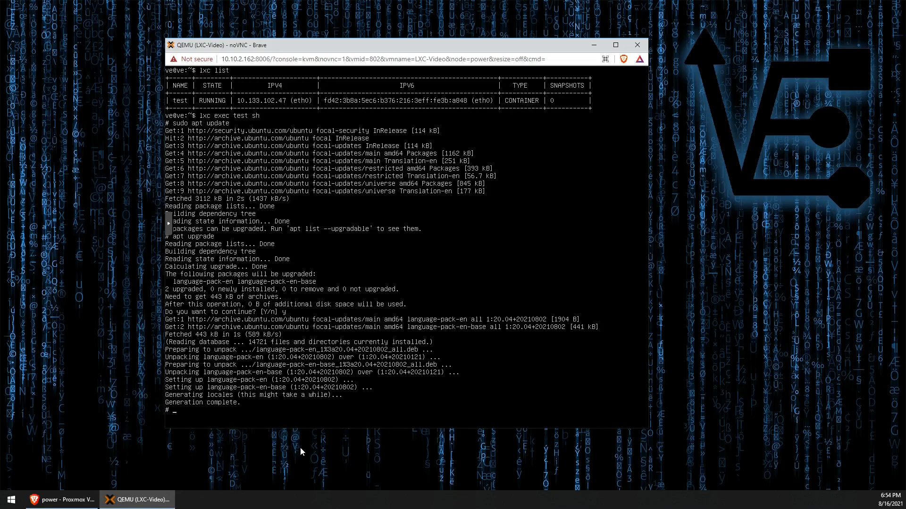
pyautogui.write('e')
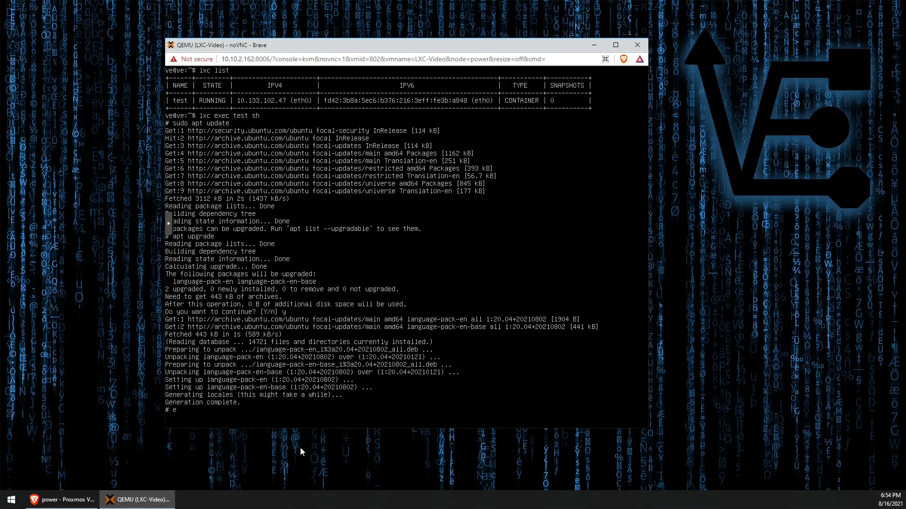